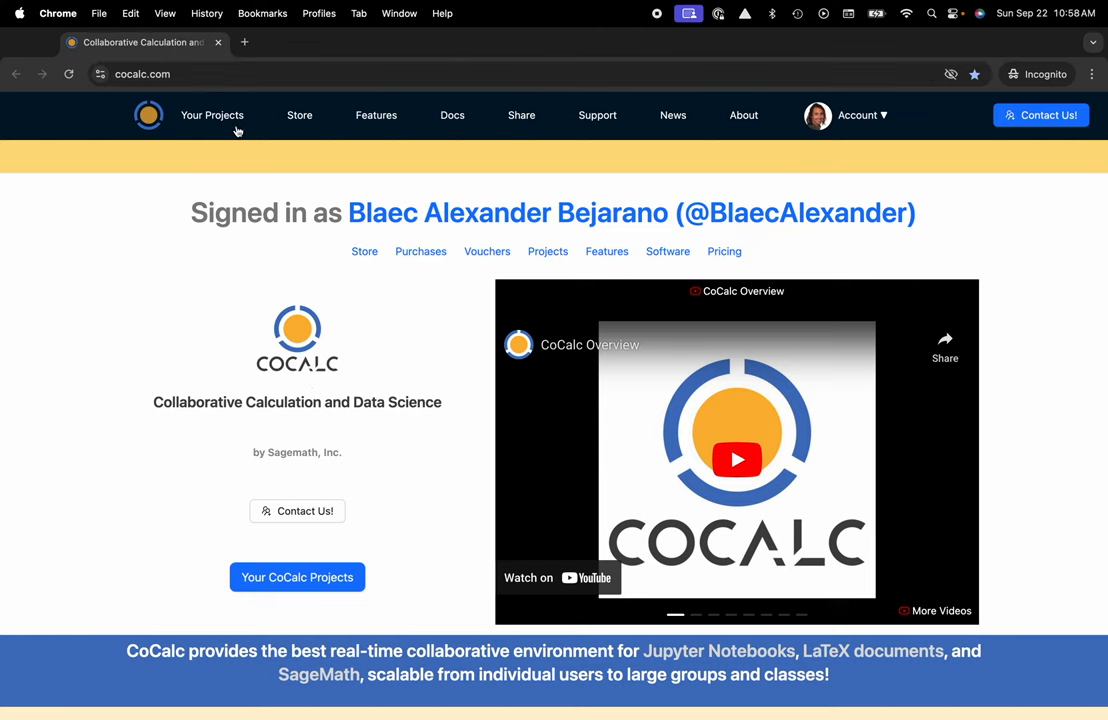
Open My Project from the Your Projects list to show its files
click(212, 115)
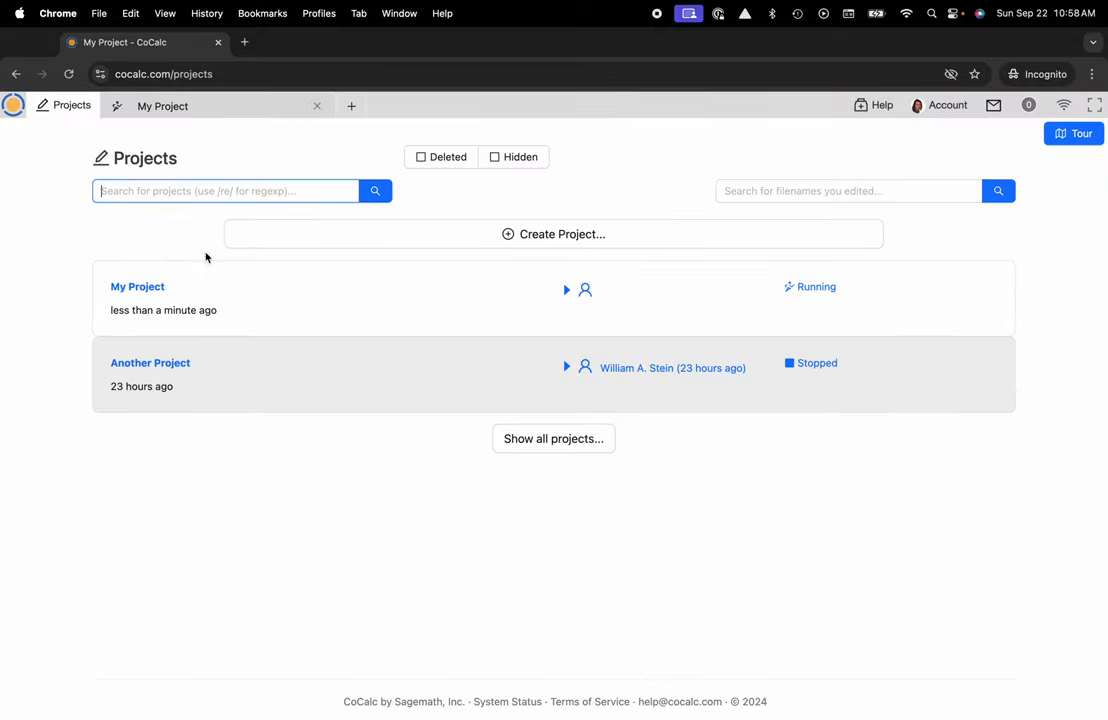
mouse_move(137, 287)
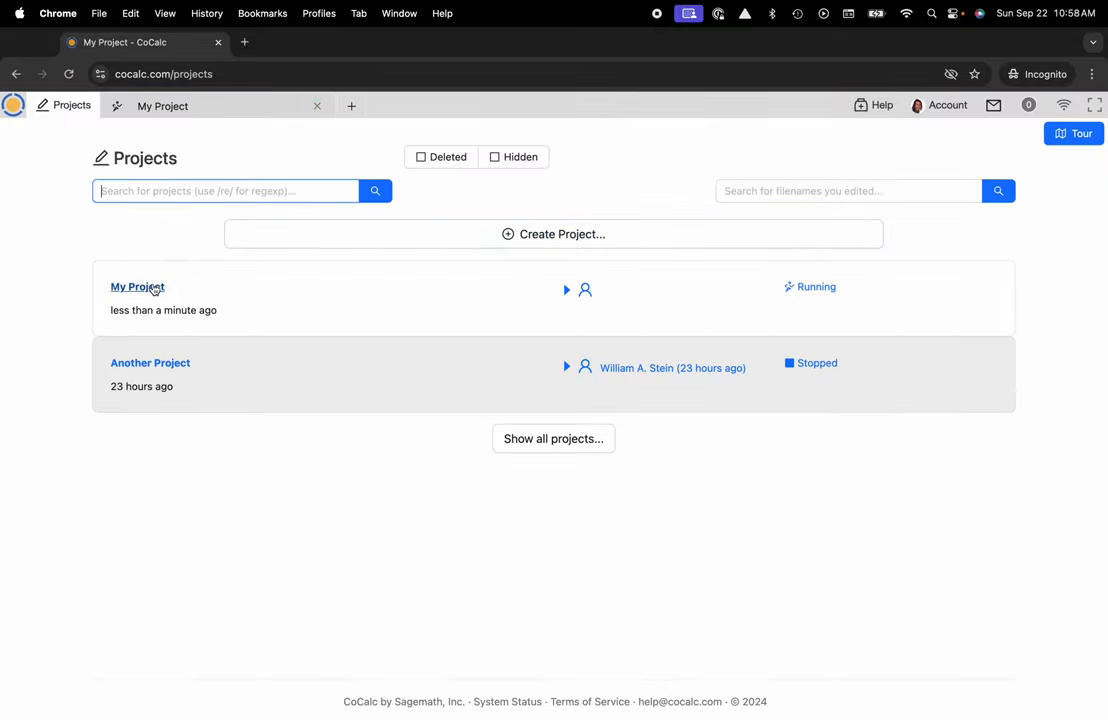
click(137, 287)
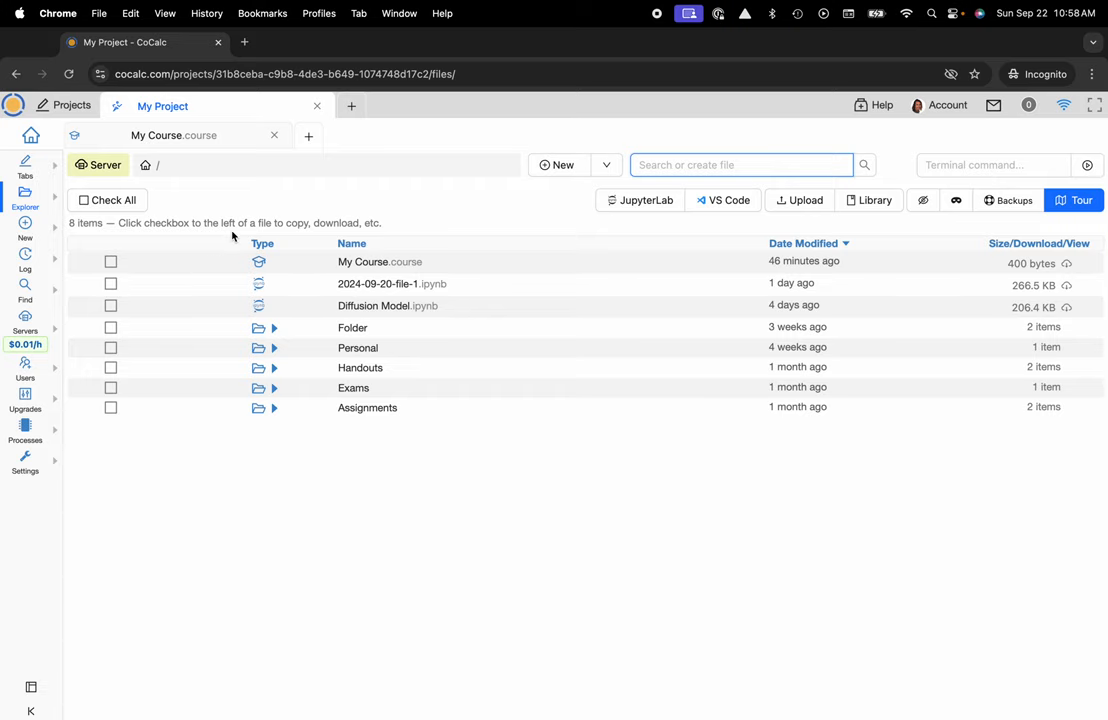
mouse_move(283, 485)
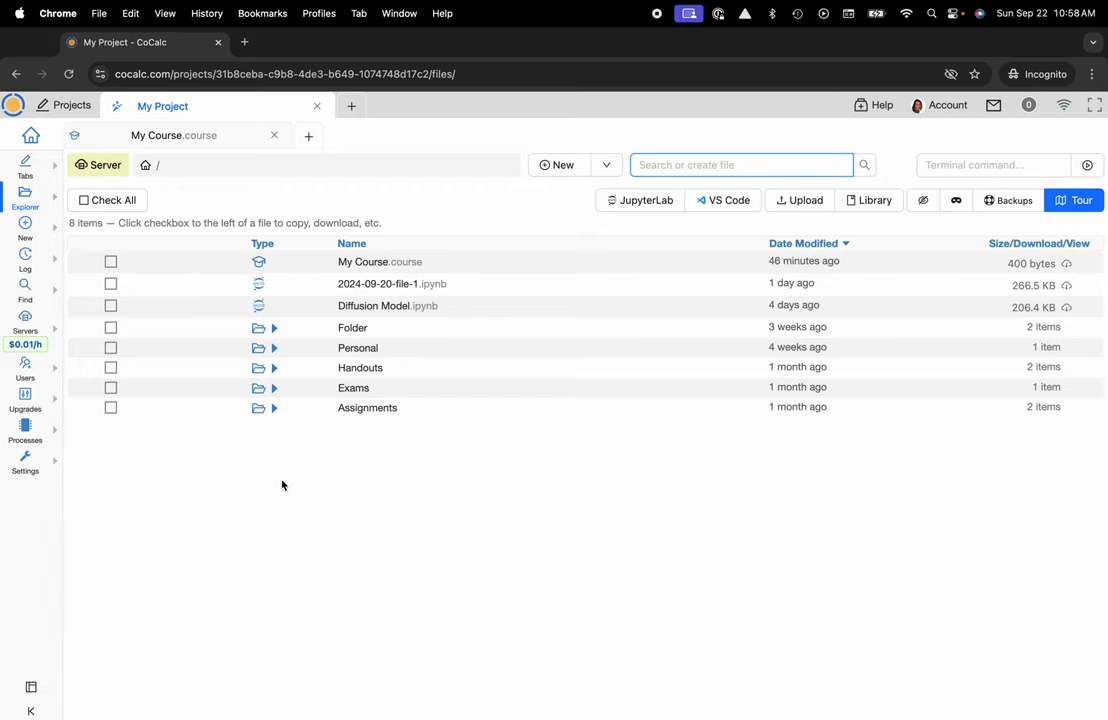
mouse_move(380, 261)
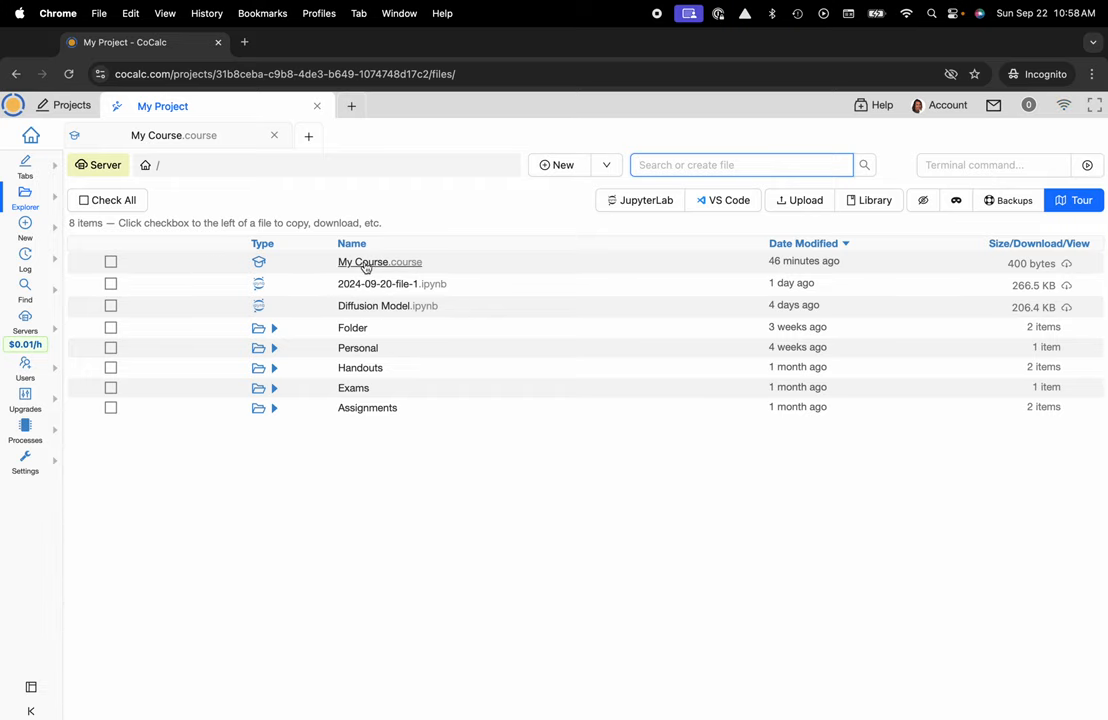
Open My Course.course and view its Students, Handouts, Configuration and Shared Project sections
click(380, 261)
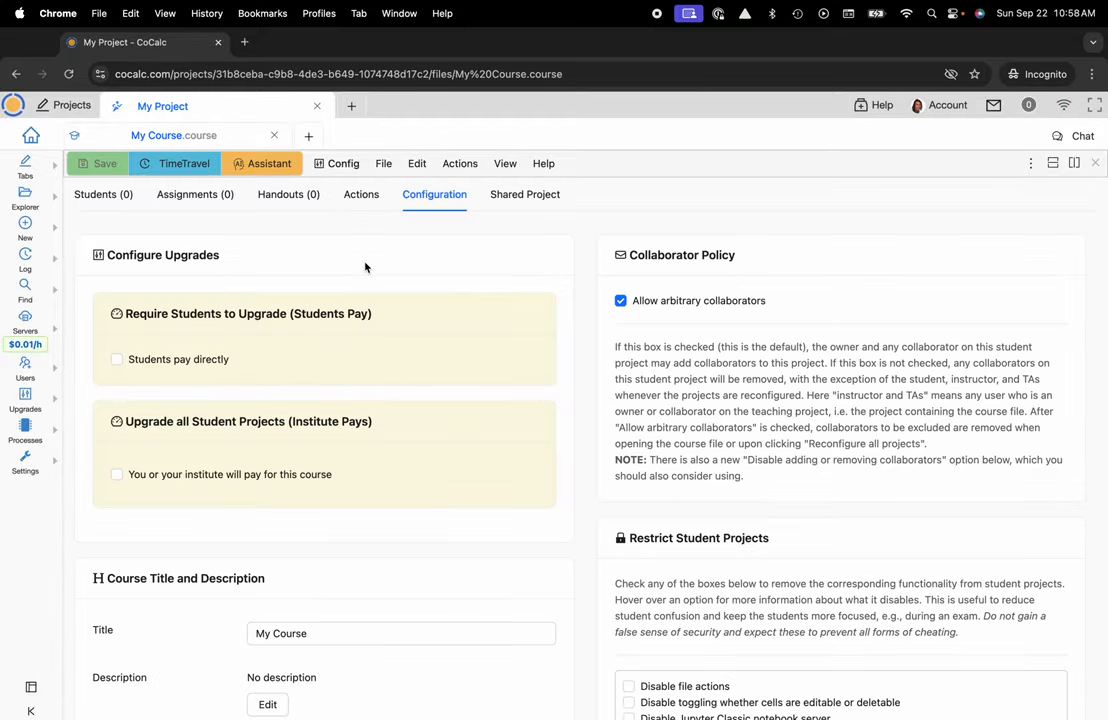
mouse_move(195, 194)
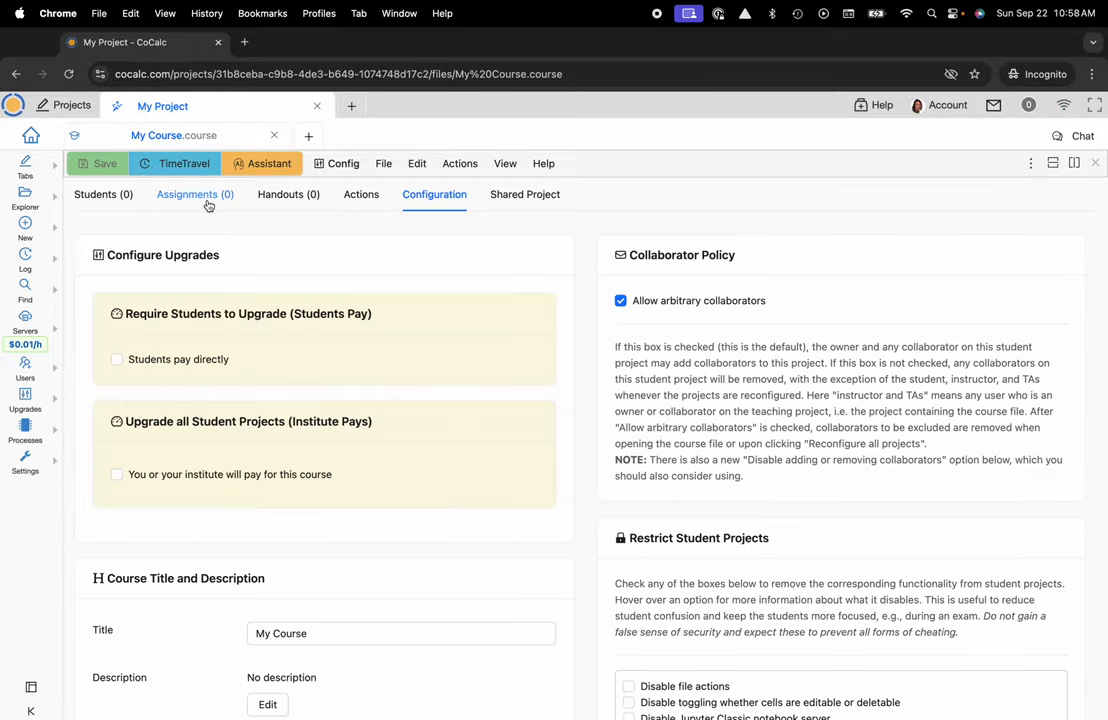
click(103, 194)
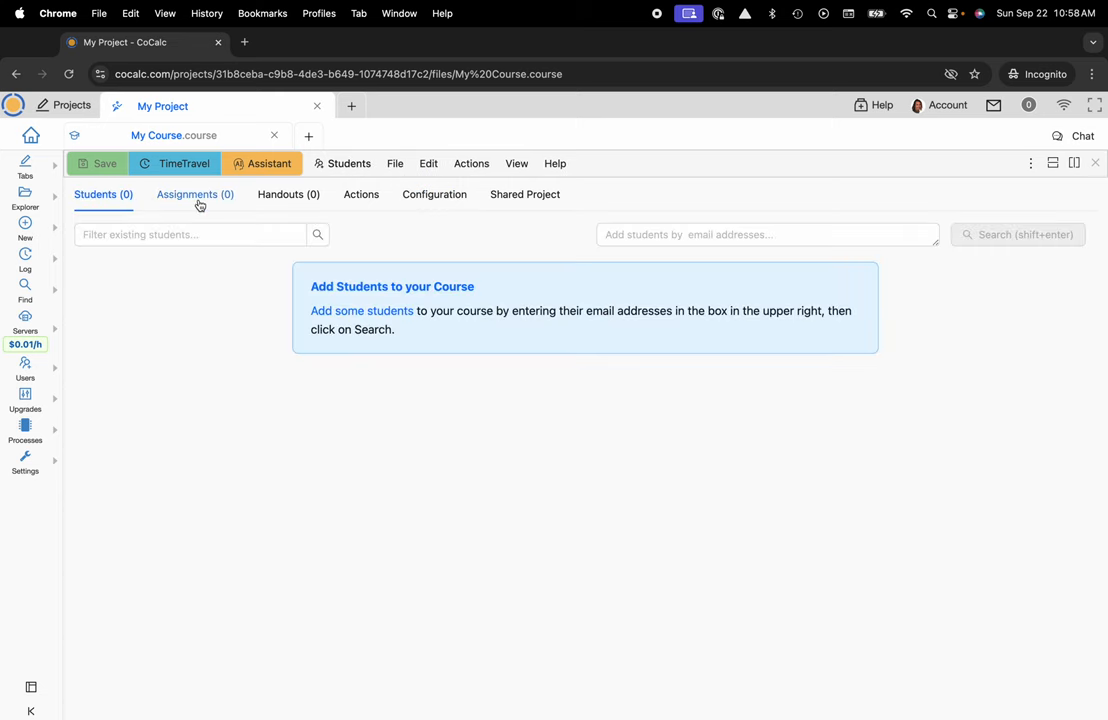
click(288, 194)
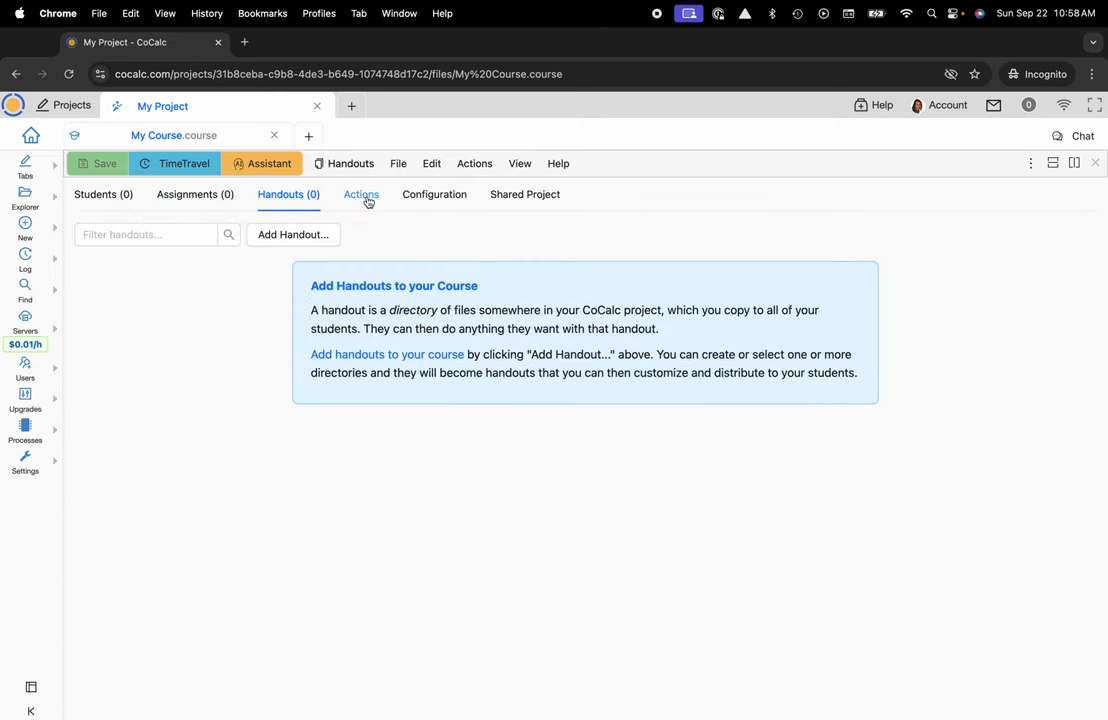
click(434, 194)
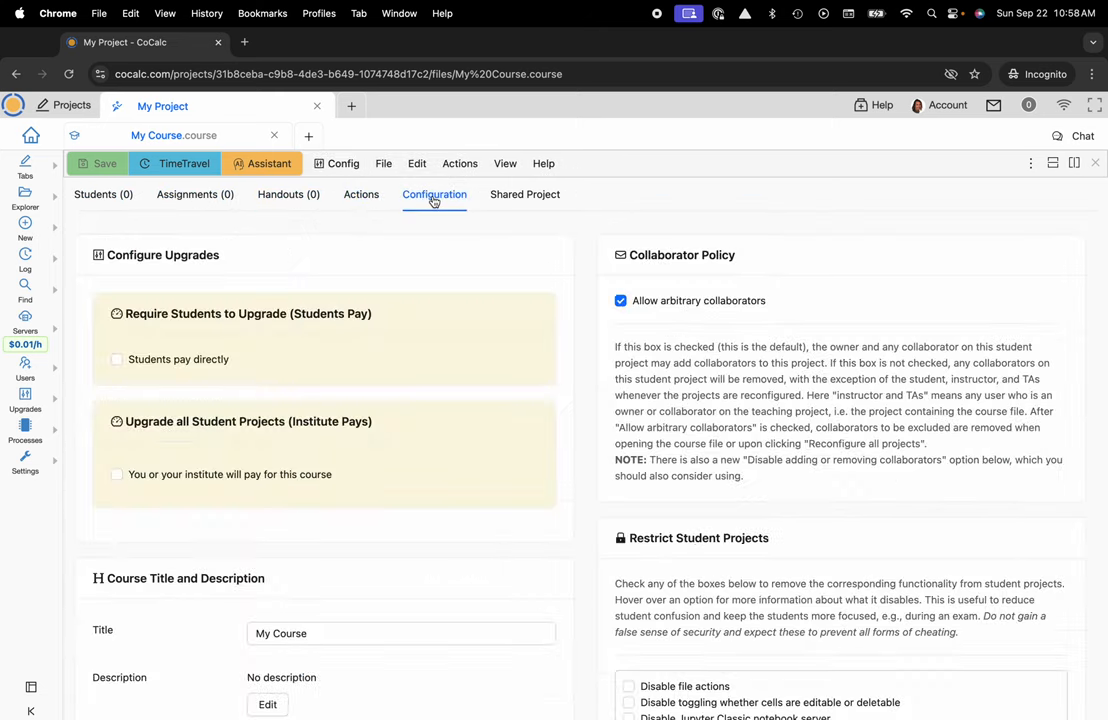
mouse_move(525, 194)
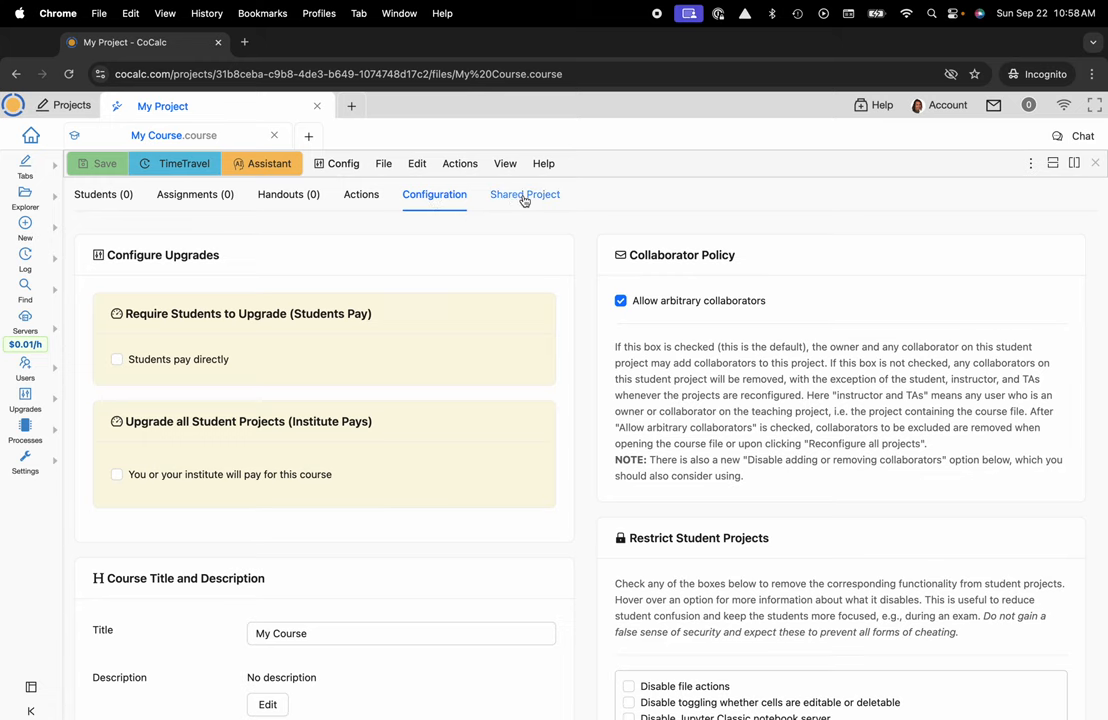
click(524, 194)
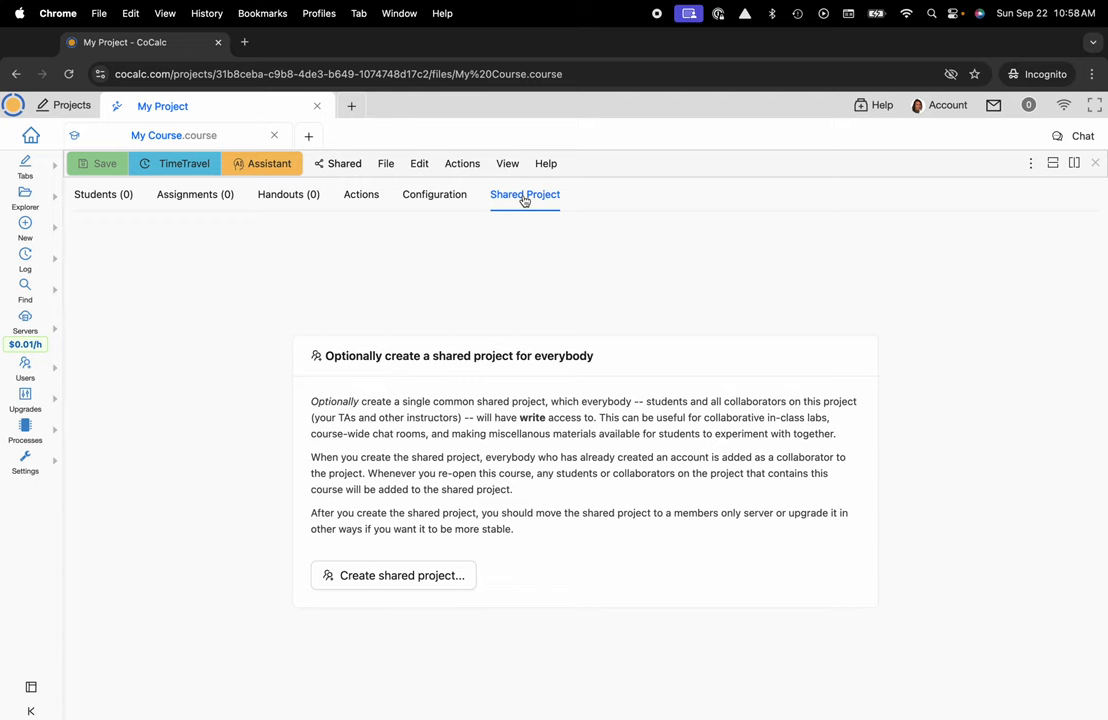
View the course Actions section, then return to the Configuration settings
click(434, 194)
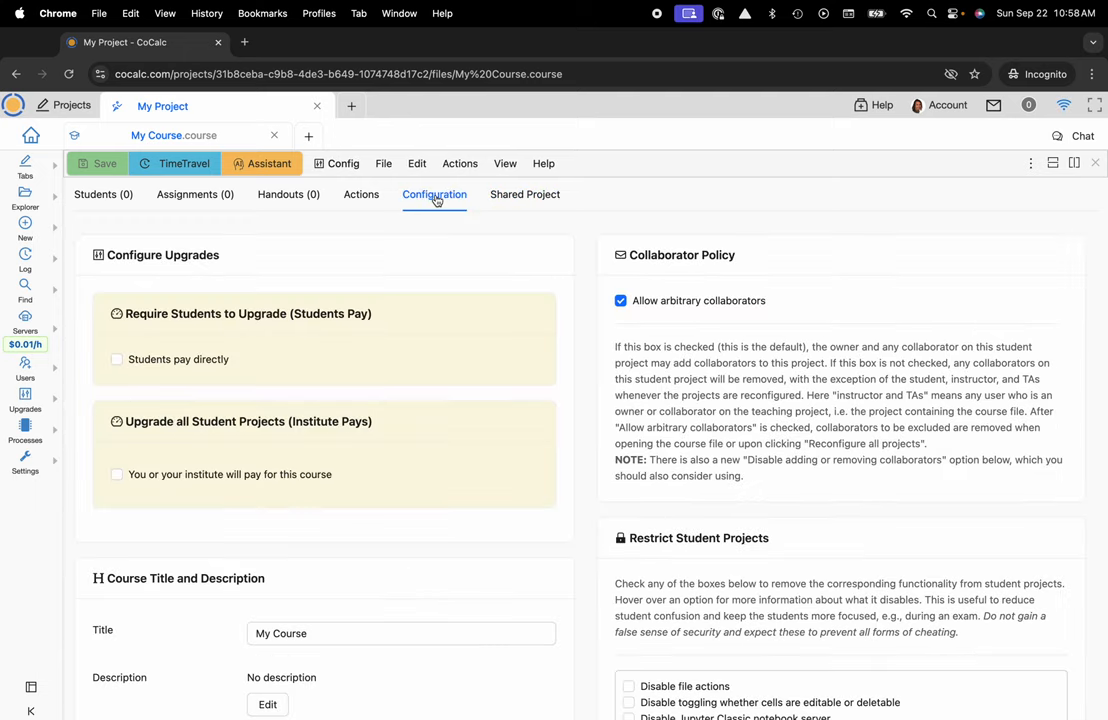
click(361, 194)
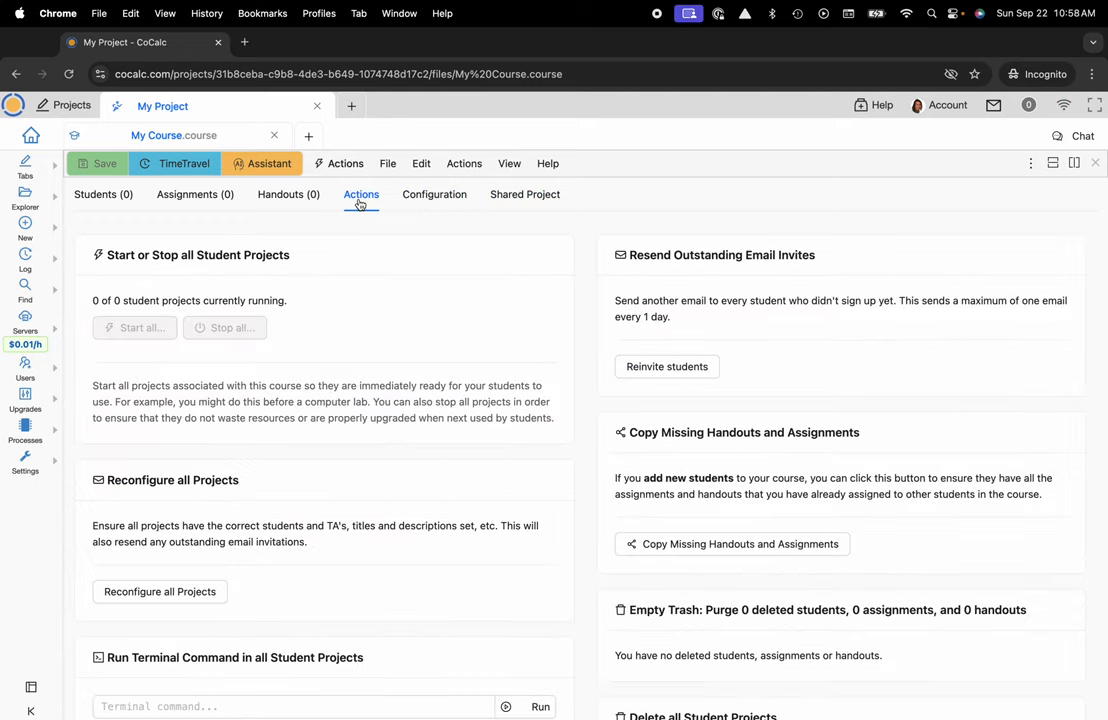
click(434, 194)
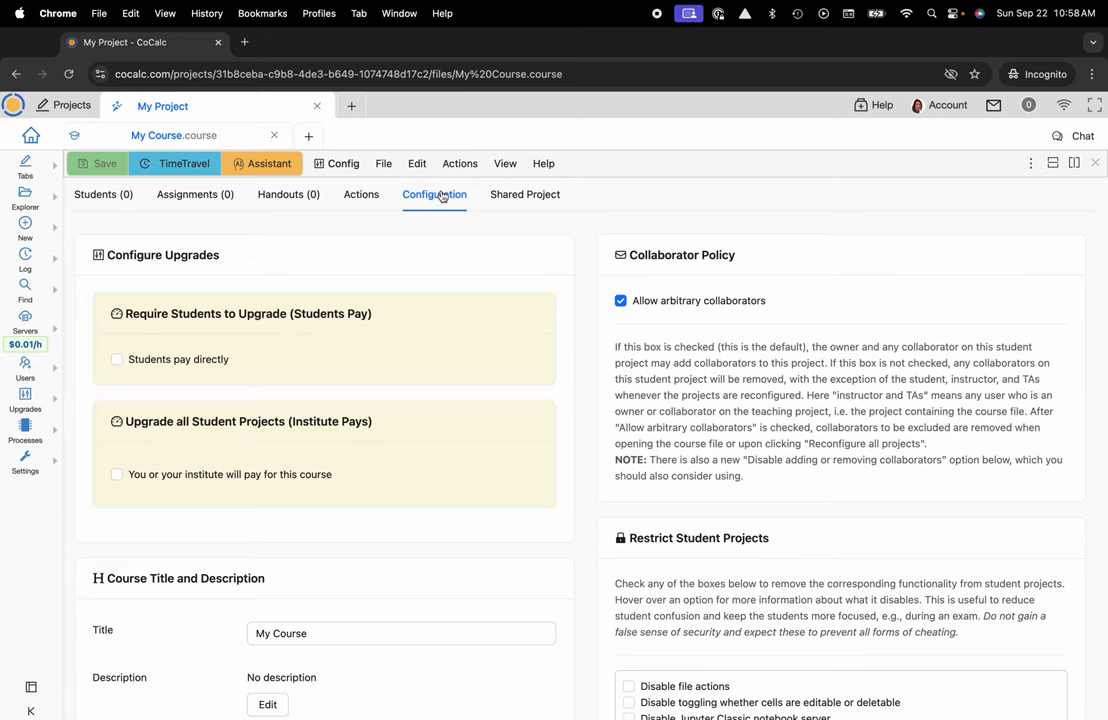
mouse_move(421, 181)
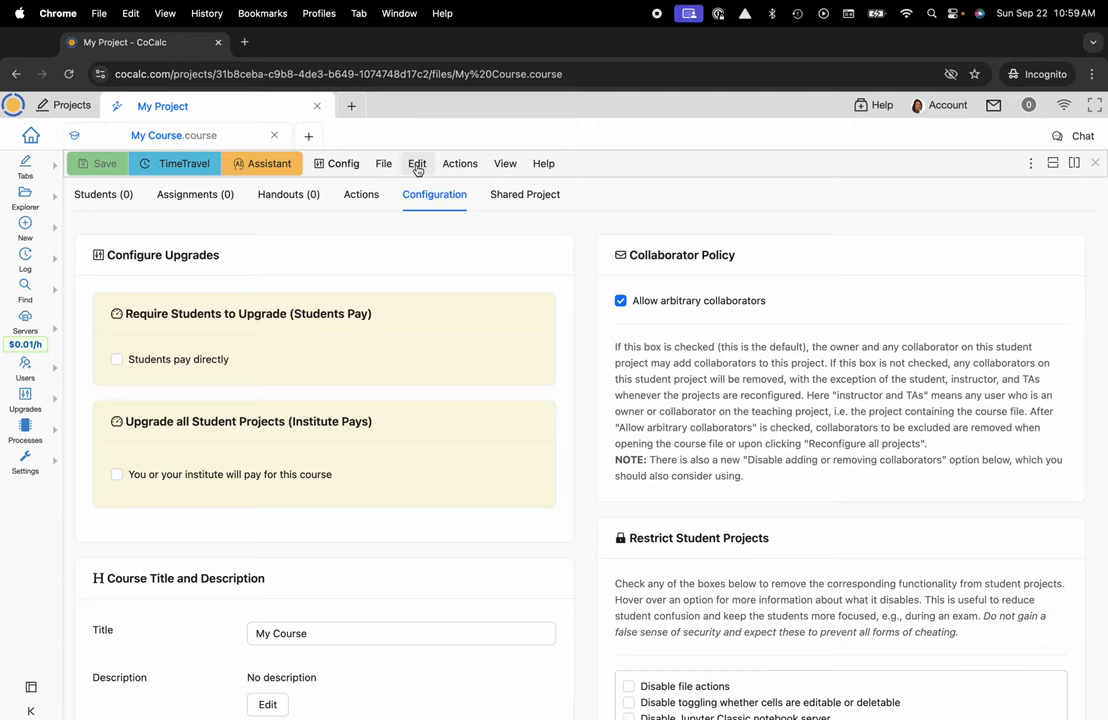
Open the course Edit menu listing Add Students, assignments, handouts and settings
click(460, 163)
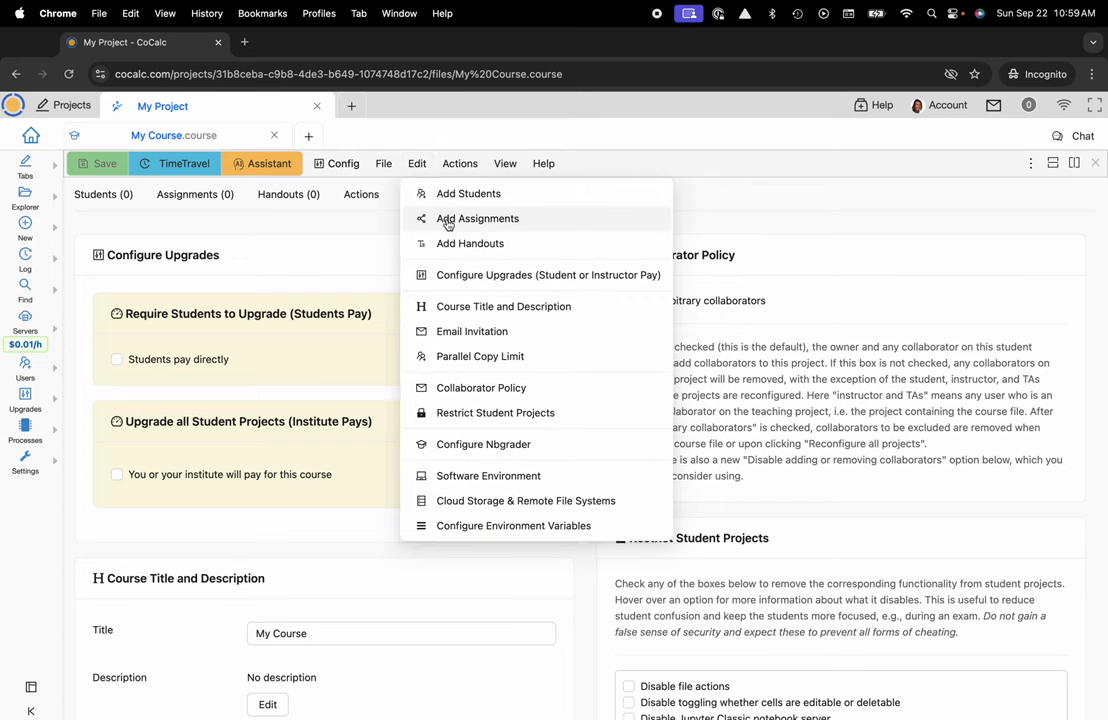
mouse_move(422, 197)
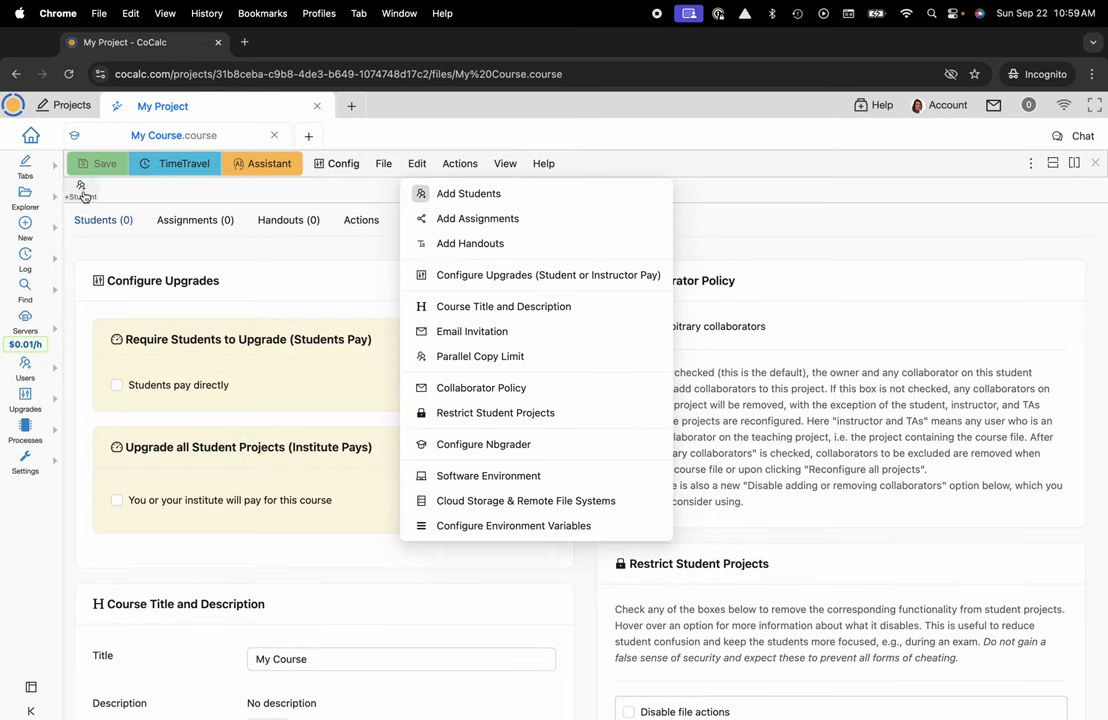
mouse_move(80, 190)
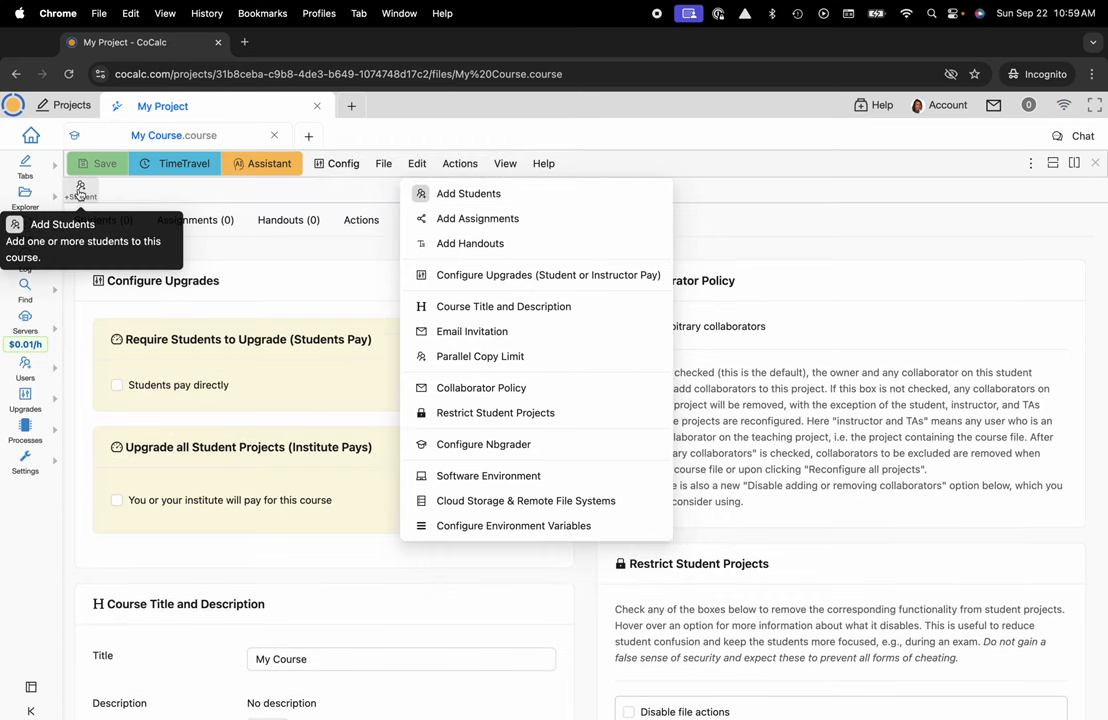